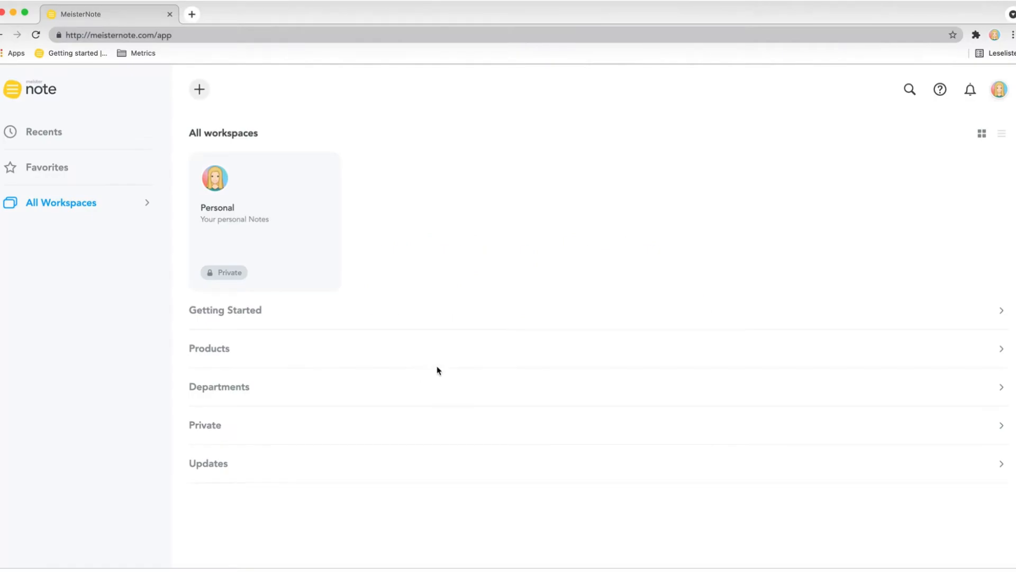
{"action": "mouse_move", "coordinate": [994, 346]}
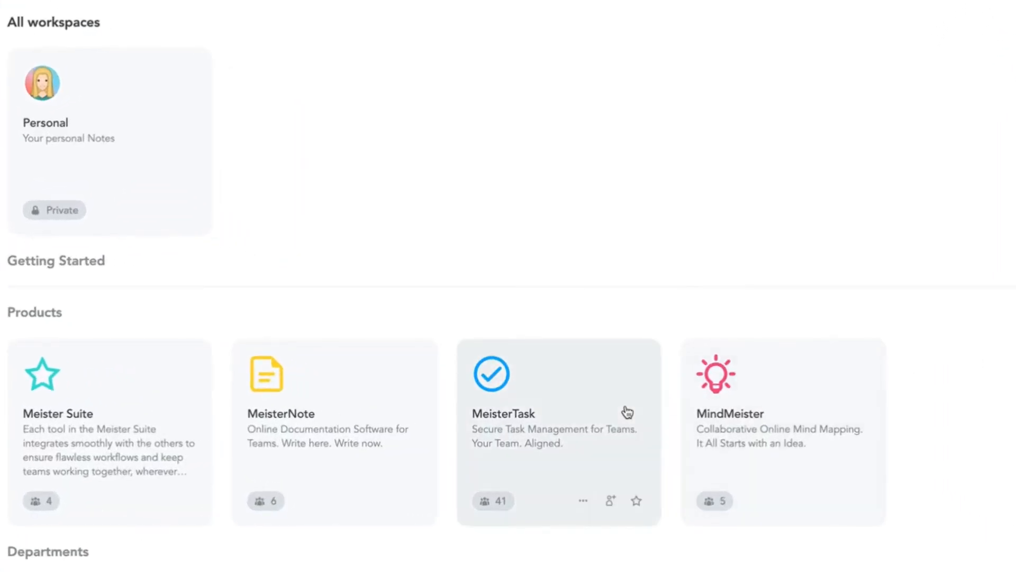
{"action": "mouse_move", "coordinate": [407, 394]}
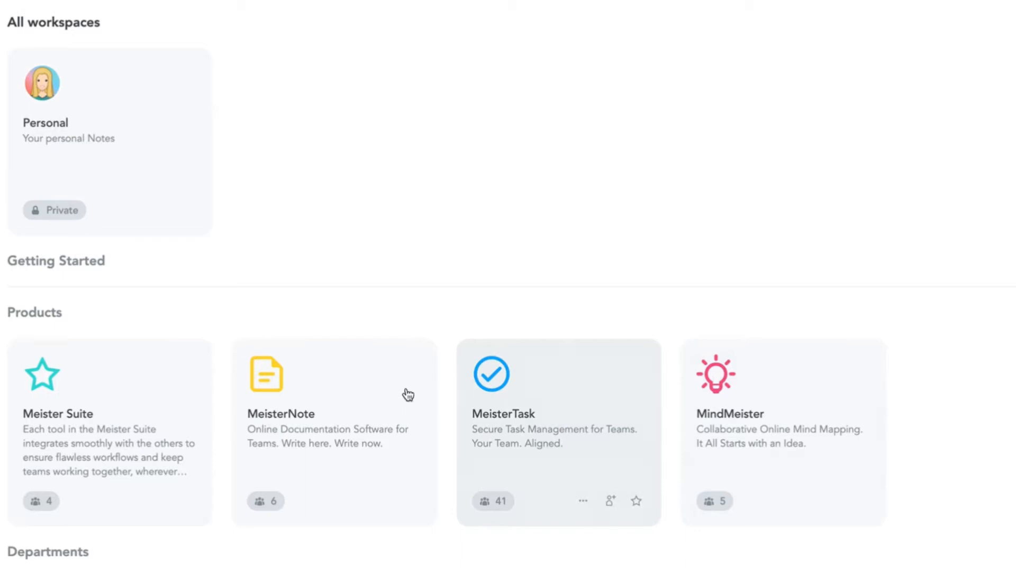
{"action": "mouse_move", "coordinate": [150, 394]}
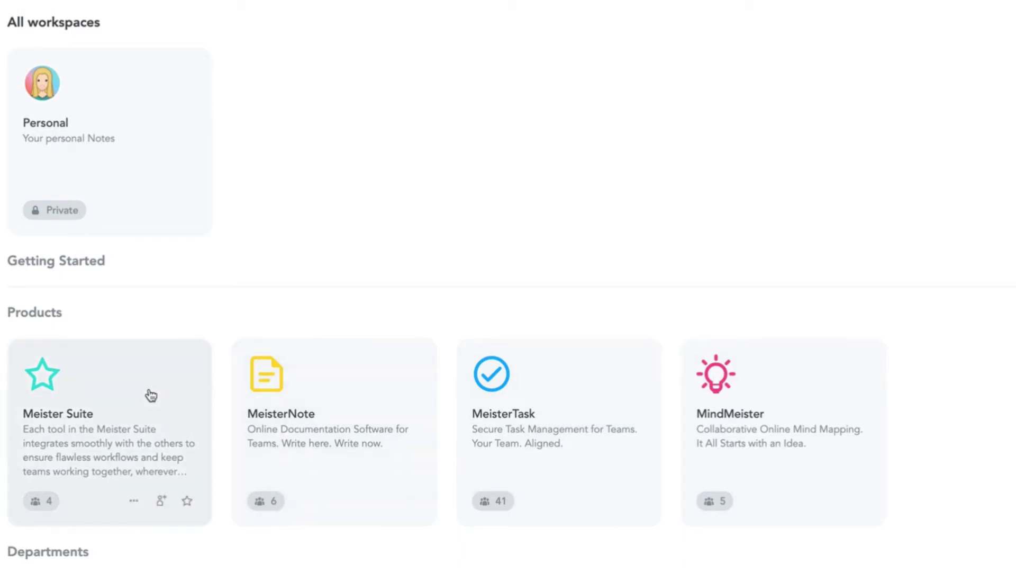
{"action": "mouse_move", "coordinate": [119, 395]}
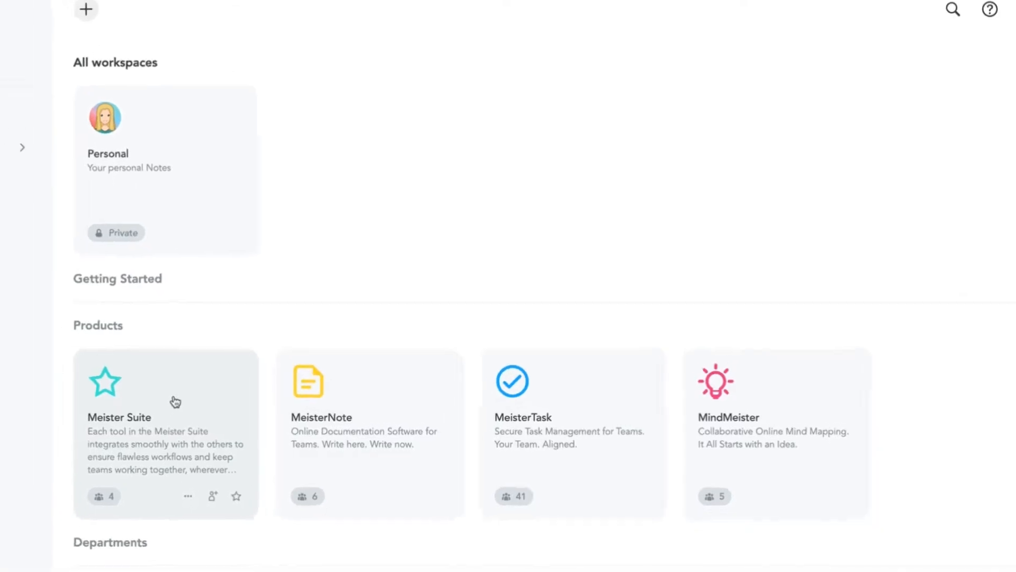
Open the Meister Suite workspace and go from the MeisterTask note to MeisterNote
{"action": "left_click", "coordinate": [165, 433]}
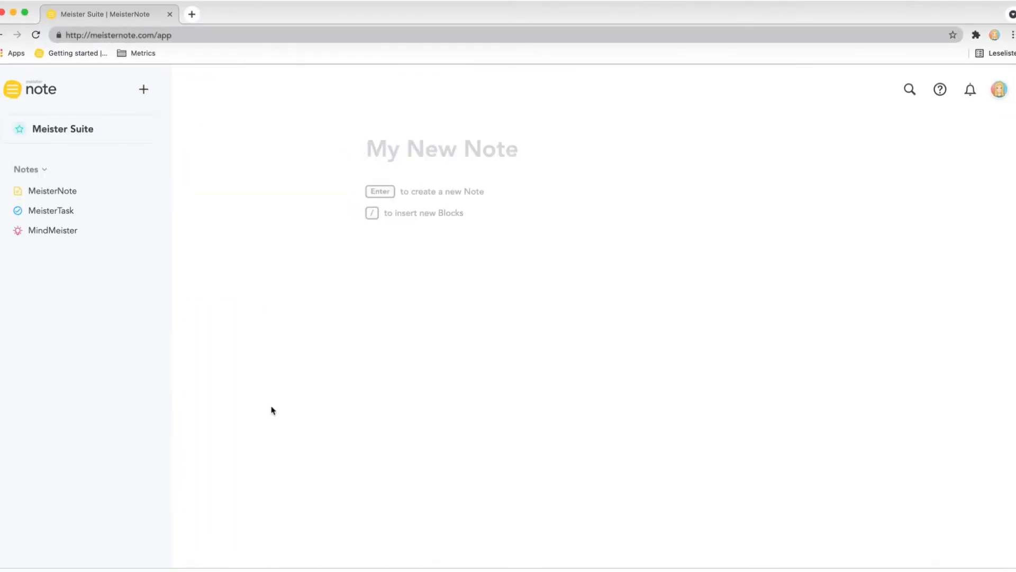
{"action": "left_click", "coordinate": [53, 211]}
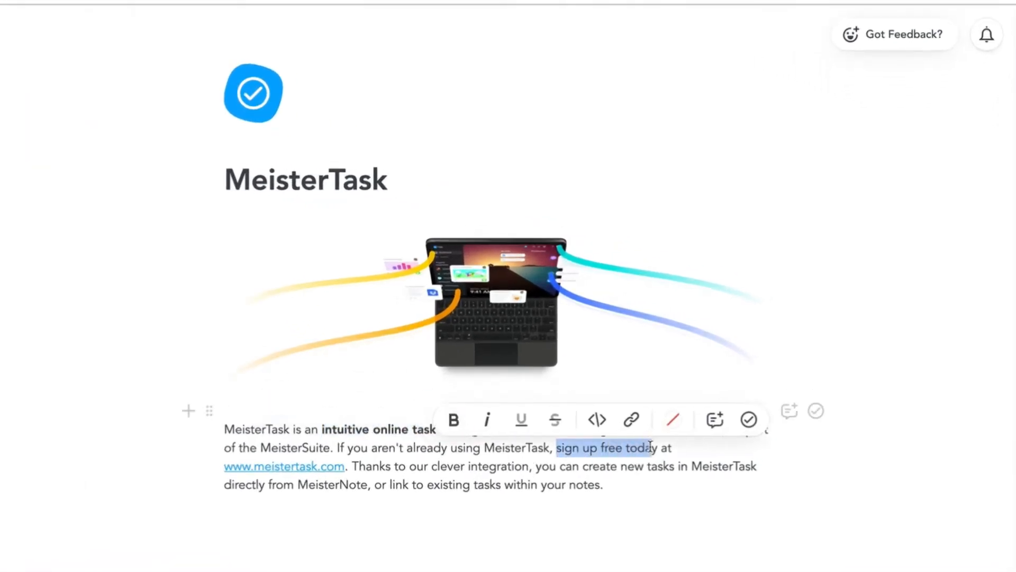
{"action": "left_click", "coordinate": [454, 420]}
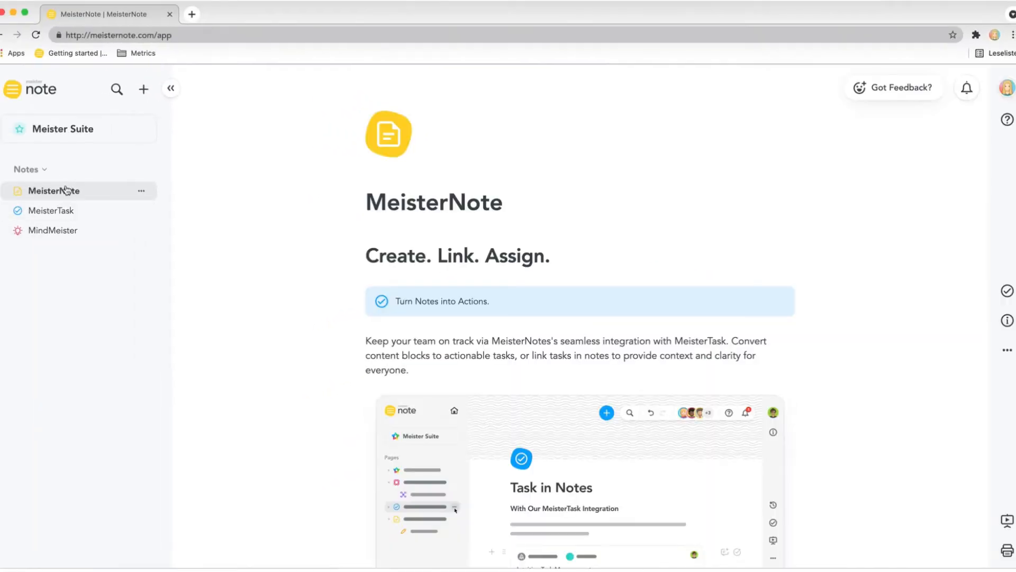
{"action": "scroll", "scroll_direction": "down", "scroll_amount": 3}
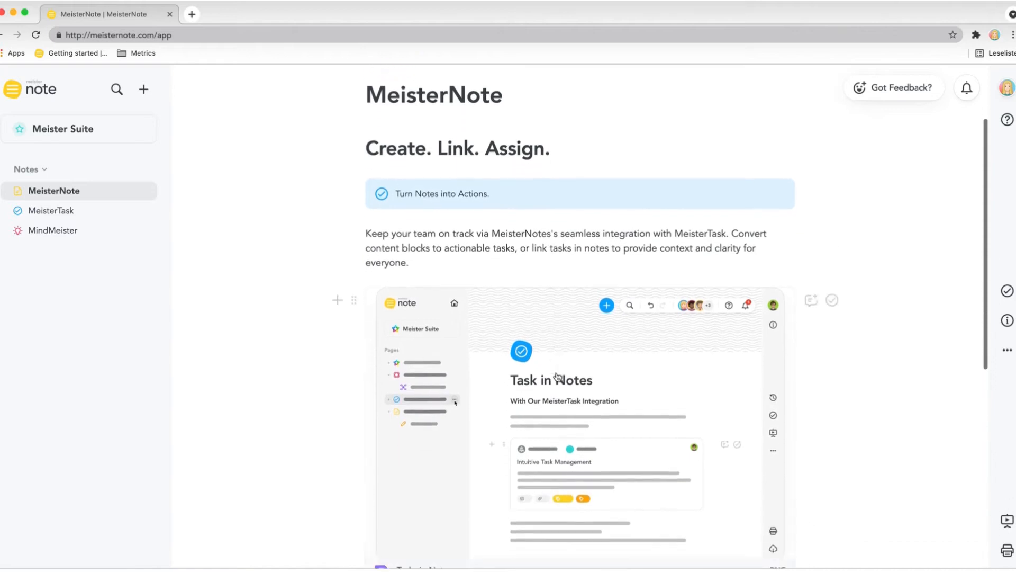
{"action": "scroll", "scroll_direction": "down", "scroll_amount": 3}
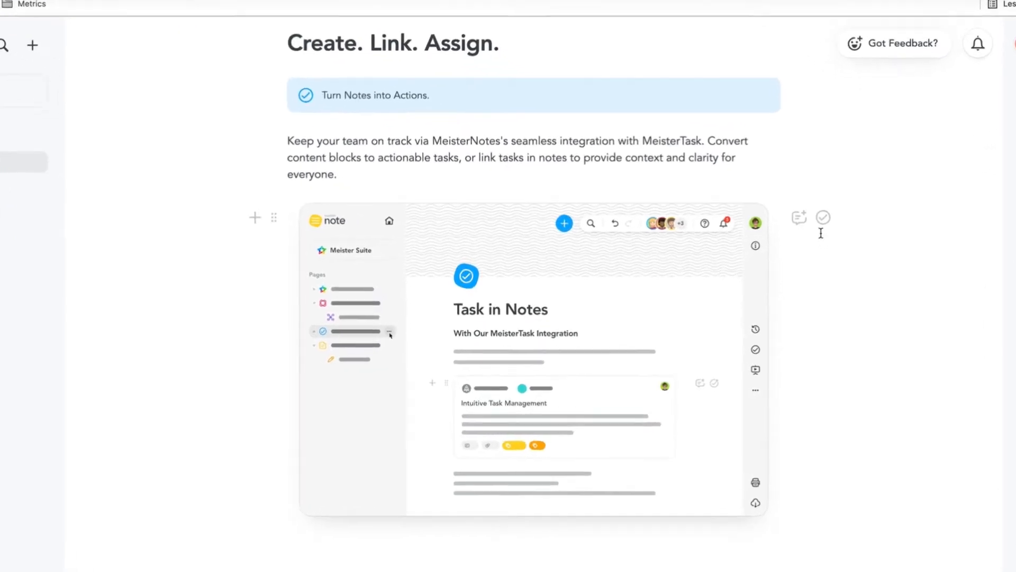
{"action": "scroll", "scroll_direction": "up", "scroll_amount": 3}
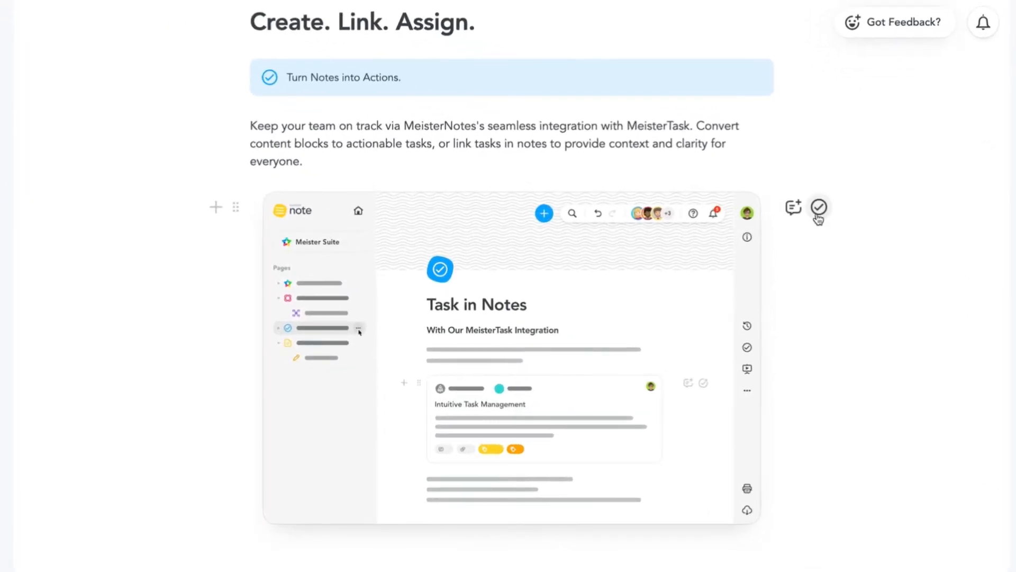
{"action": "mouse_move", "coordinate": [222, 226]}
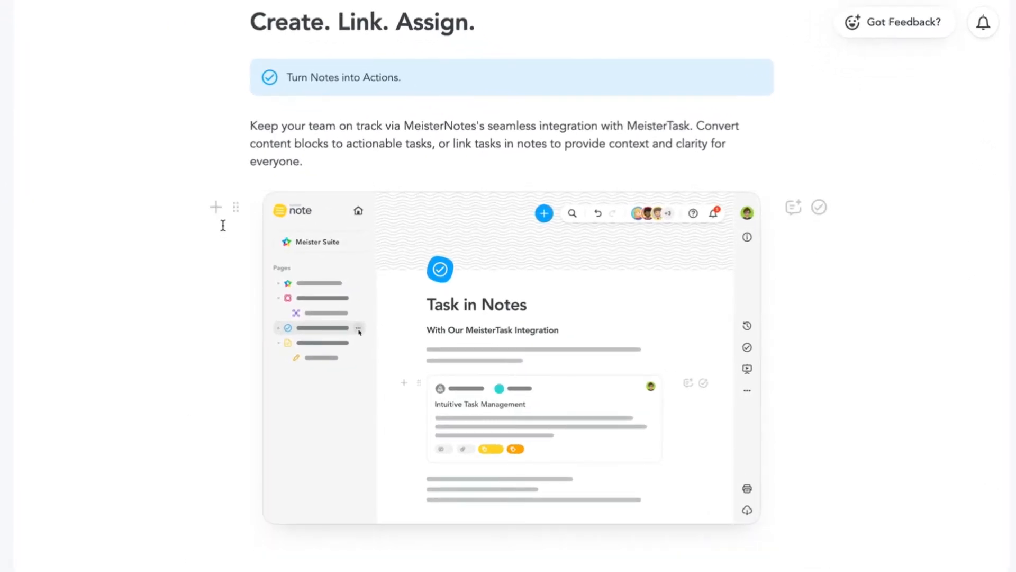
Add a MeisterTask task block below the image and search for 'Mei'
{"action": "left_click", "coordinate": [215, 207]}
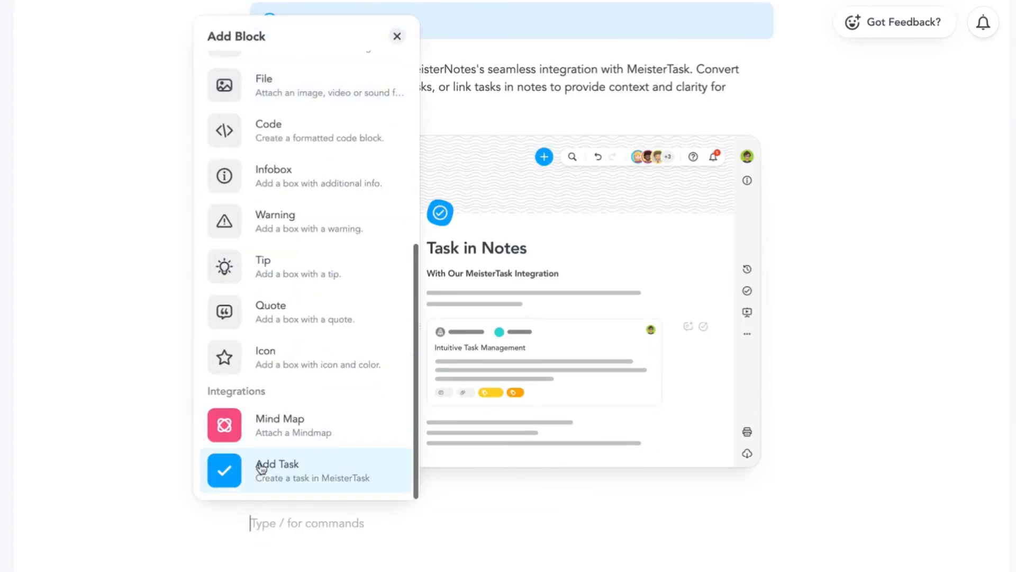
{"action": "left_click", "coordinate": [277, 470]}
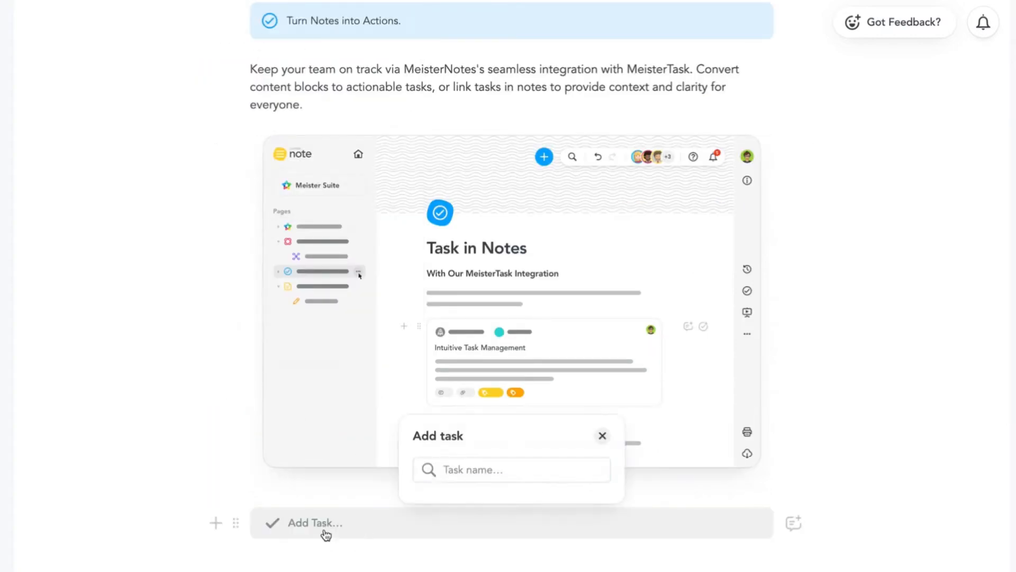
{"action": "type", "text": "MeisterTask Integration"}
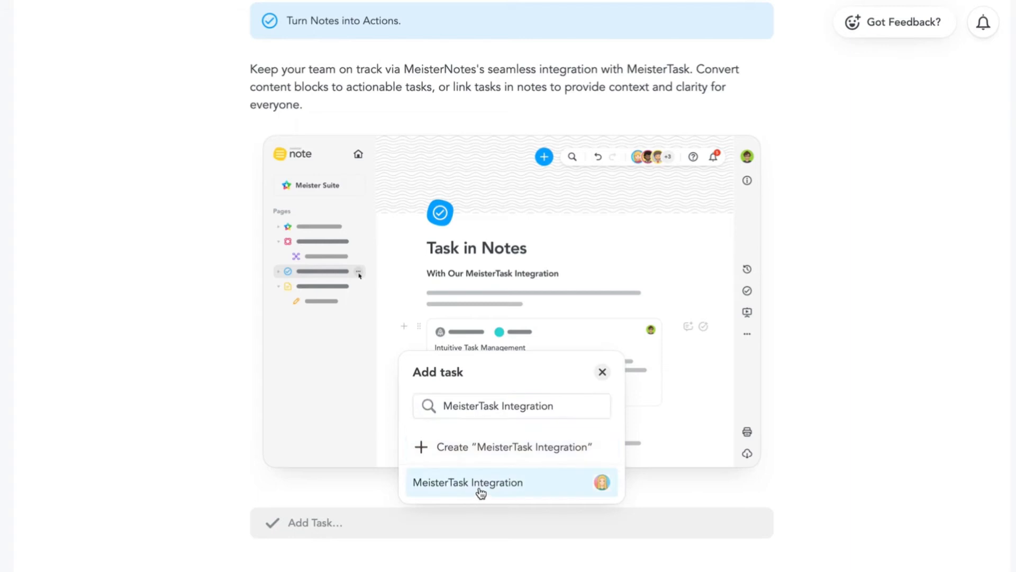
Link the existing MeisterTask Integration task and enter 'team management' as a task
{"action": "left_click", "coordinate": [468, 483]}
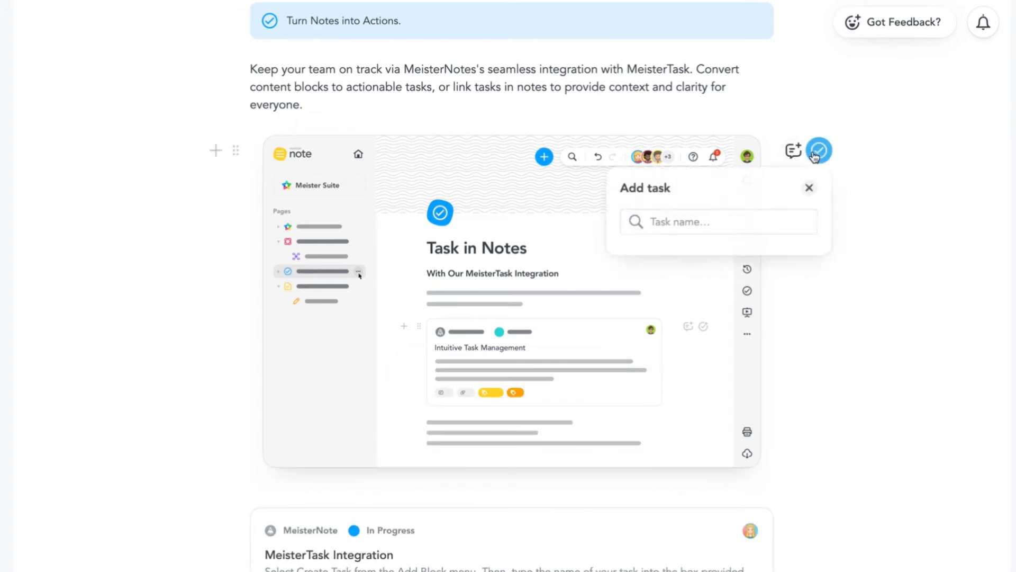
{"action": "type", "text": "team man"}
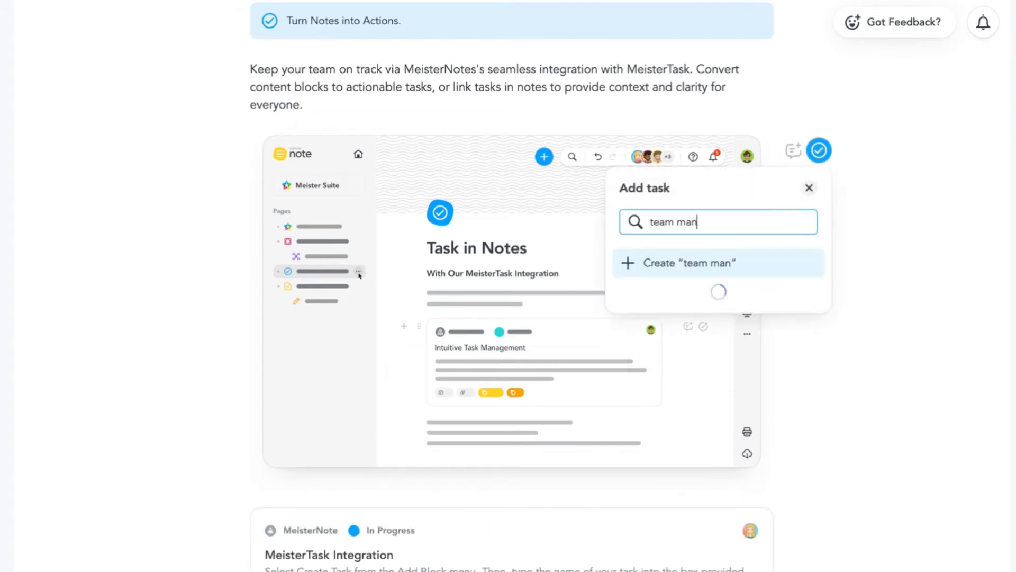
{"action": "type", "text": "ag"}
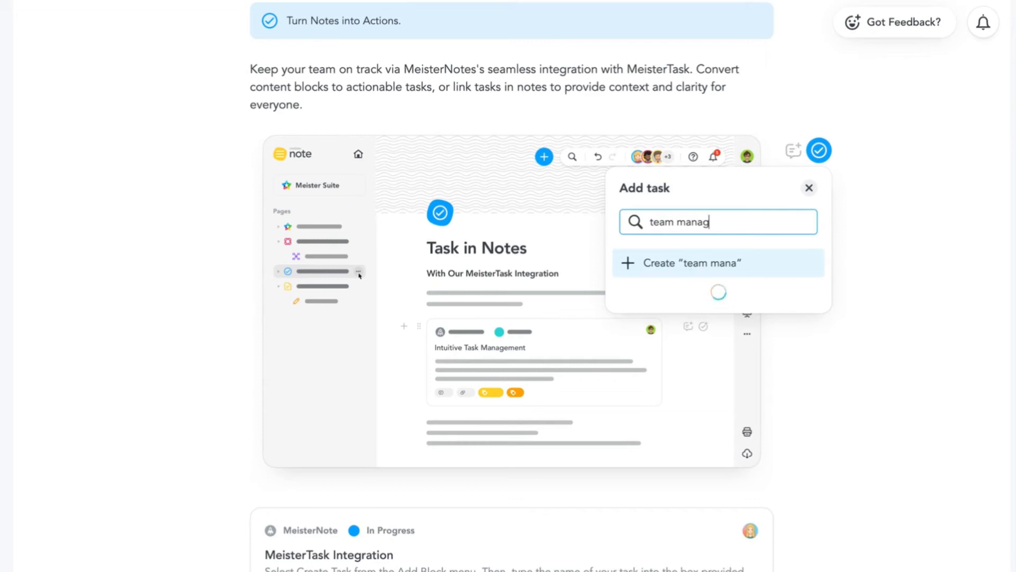
{"action": "type", "text": "ement"}
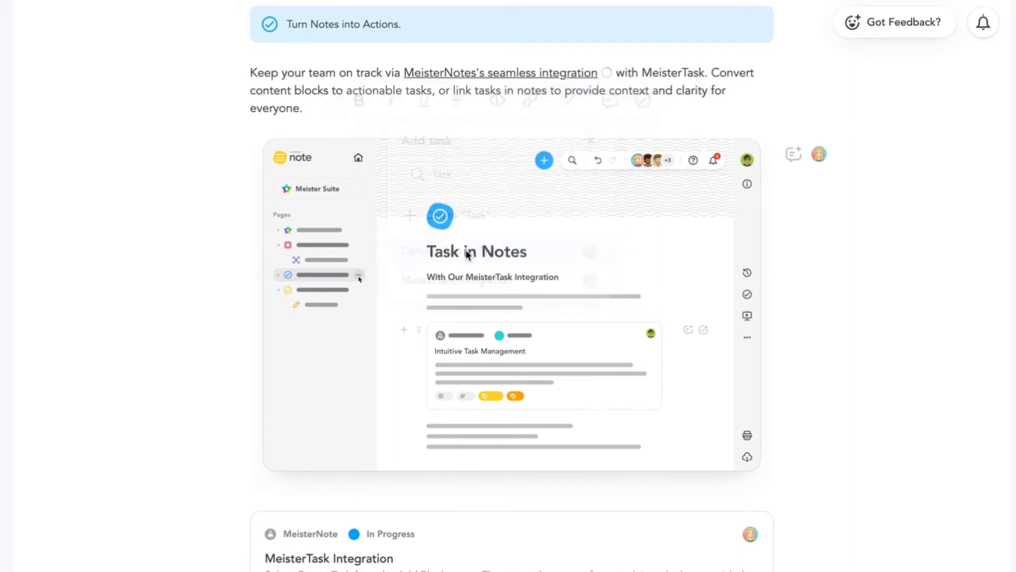
Unlink the task from 'MeisterNotes's seamless integration' via its Task Info
{"action": "left_click", "coordinate": [605, 73]}
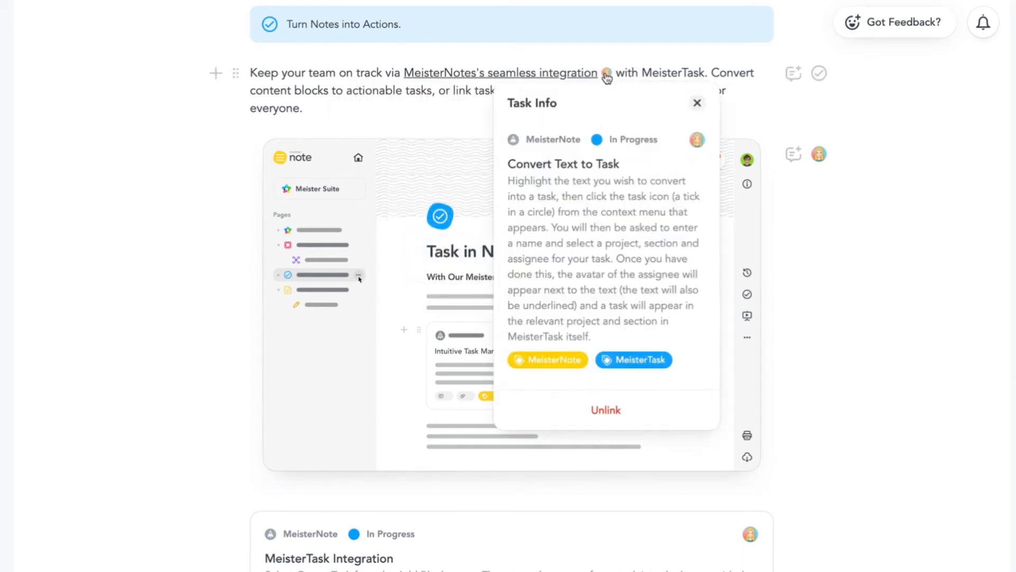
{"action": "mouse_move", "coordinate": [697, 139]}
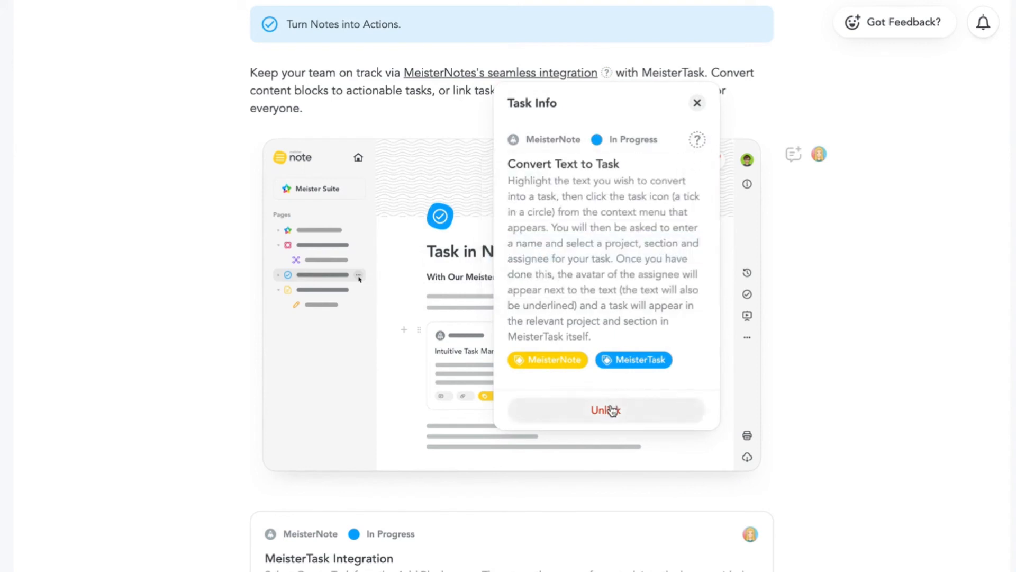
{"action": "left_click", "coordinate": [698, 102]}
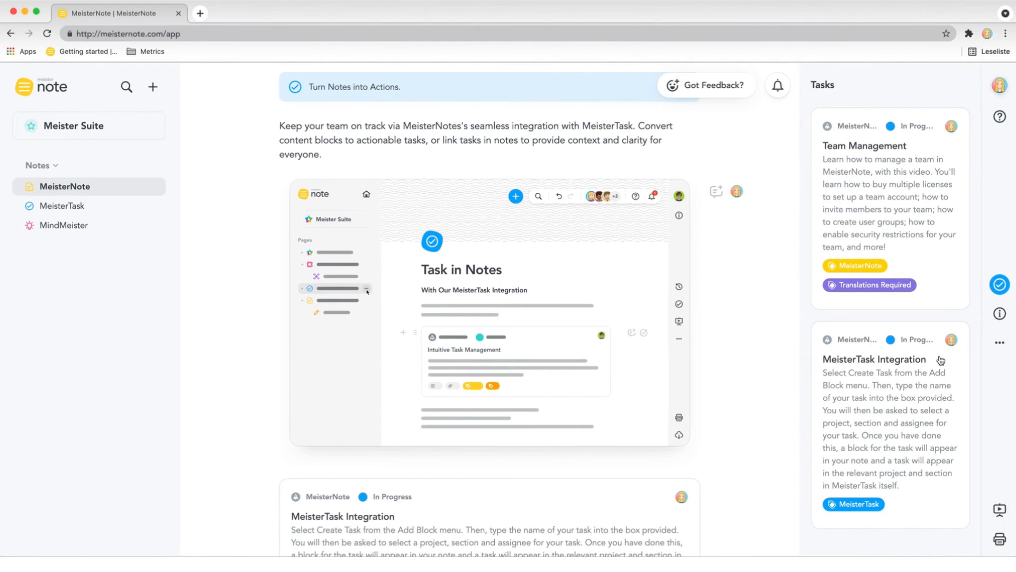
{"action": "mouse_move", "coordinate": [967, 329]}
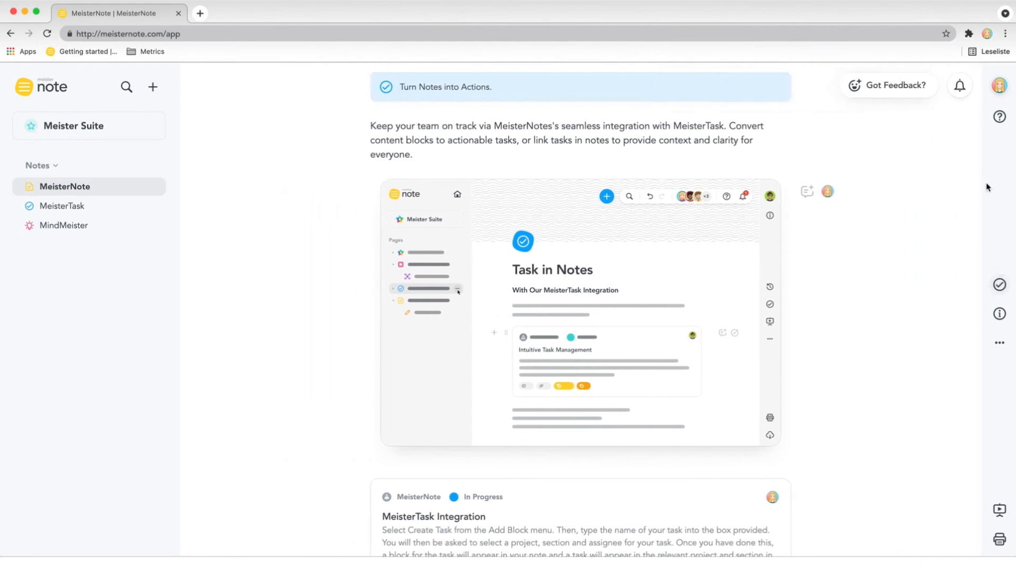
{"action": "mouse_move", "coordinate": [999, 118]}
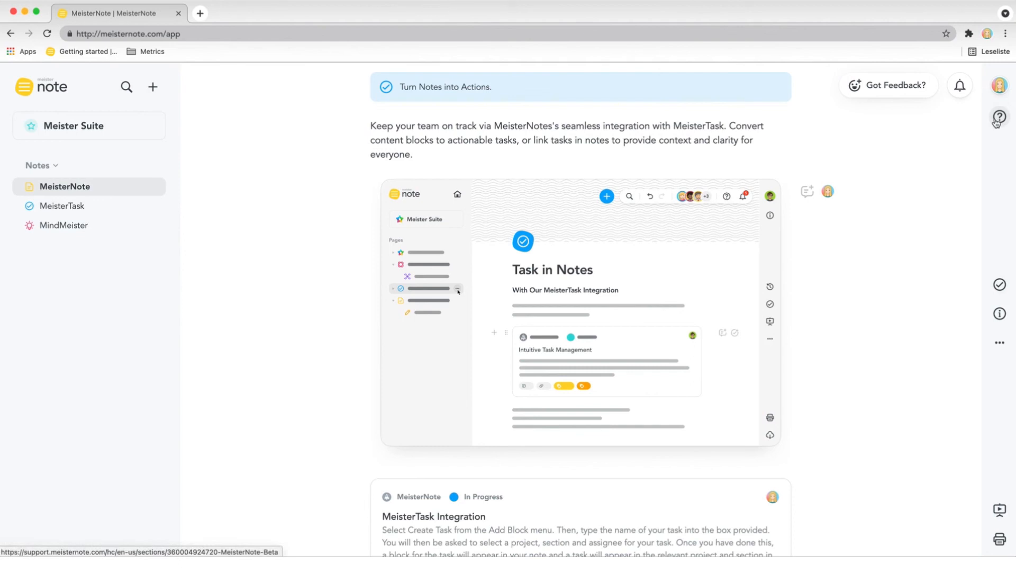
{"action": "mouse_move", "coordinate": [976, 115]}
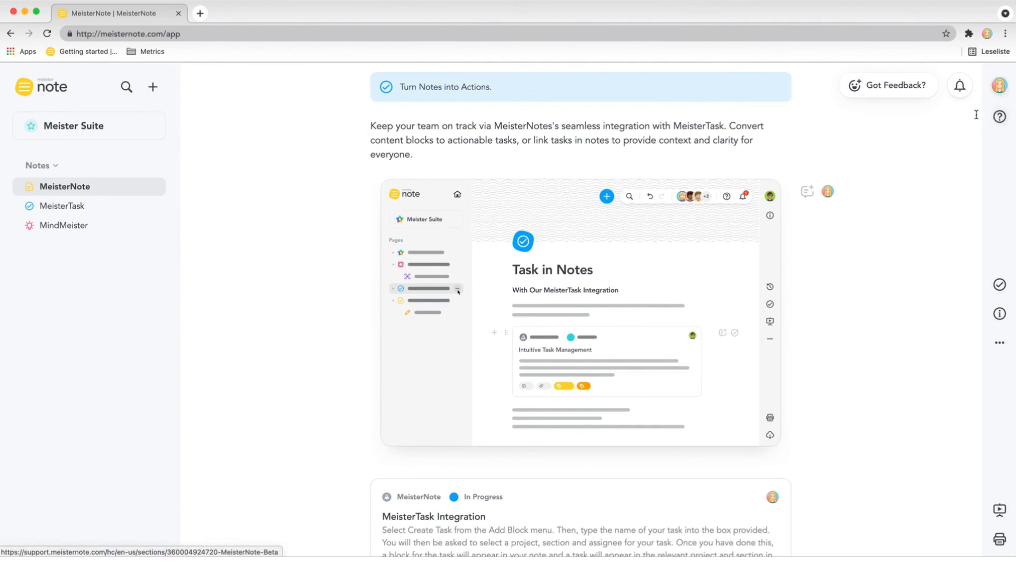
{"action": "mouse_move", "coordinate": [907, 93]}
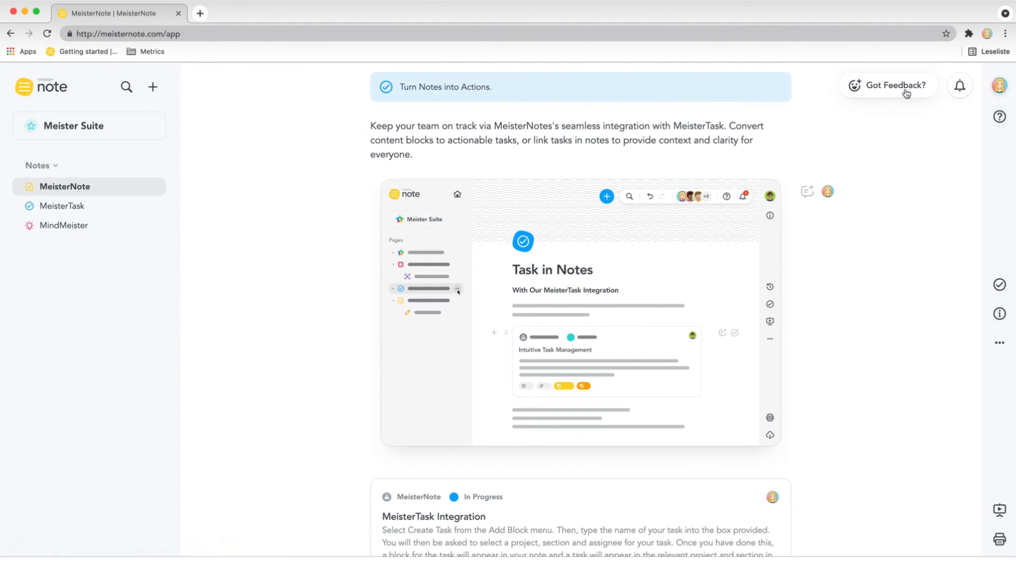
Open the Got Feedback? form and rate the overall experience 10
{"action": "left_click", "coordinate": [889, 85]}
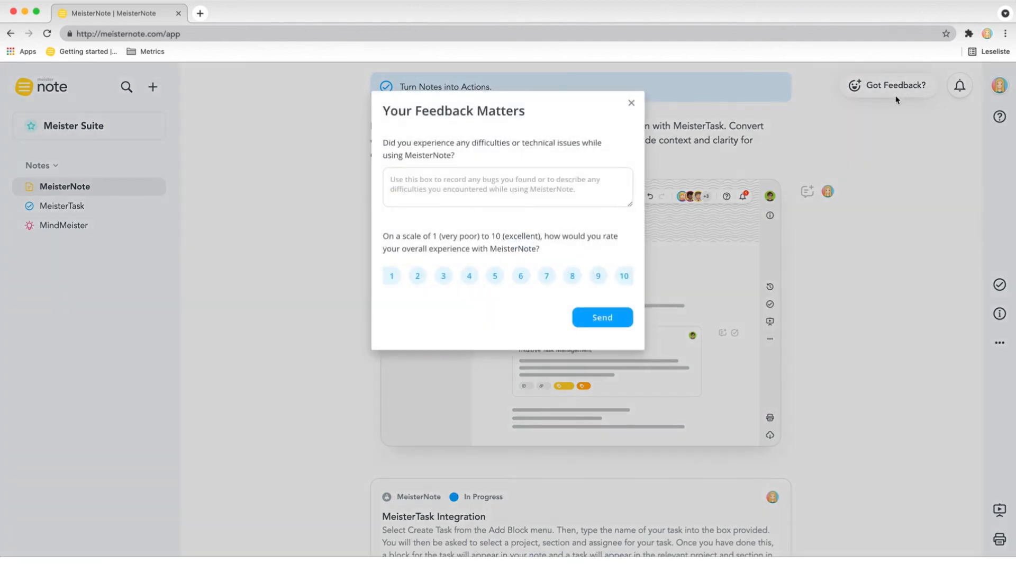
{"action": "left_click", "coordinate": [624, 275]}
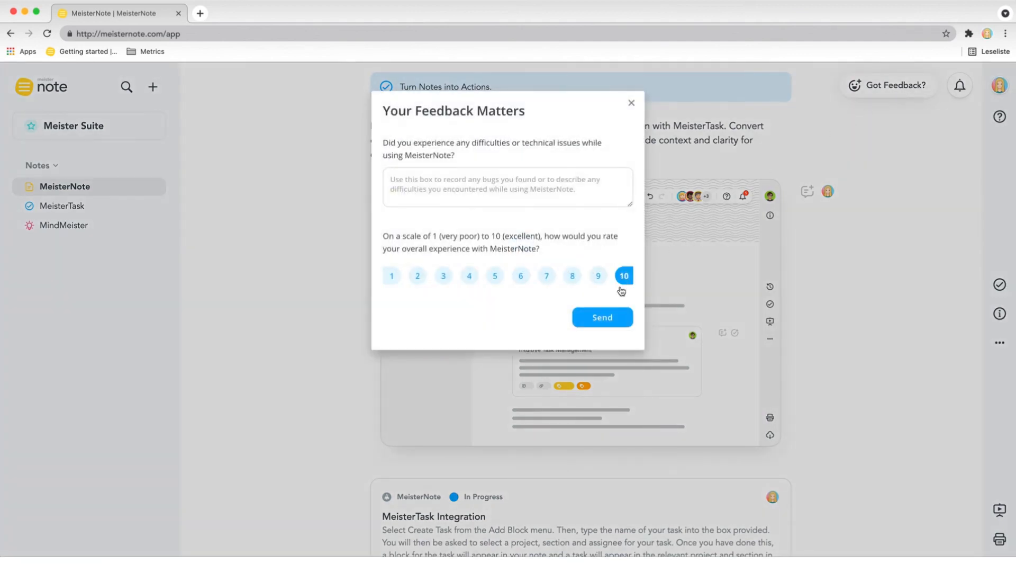